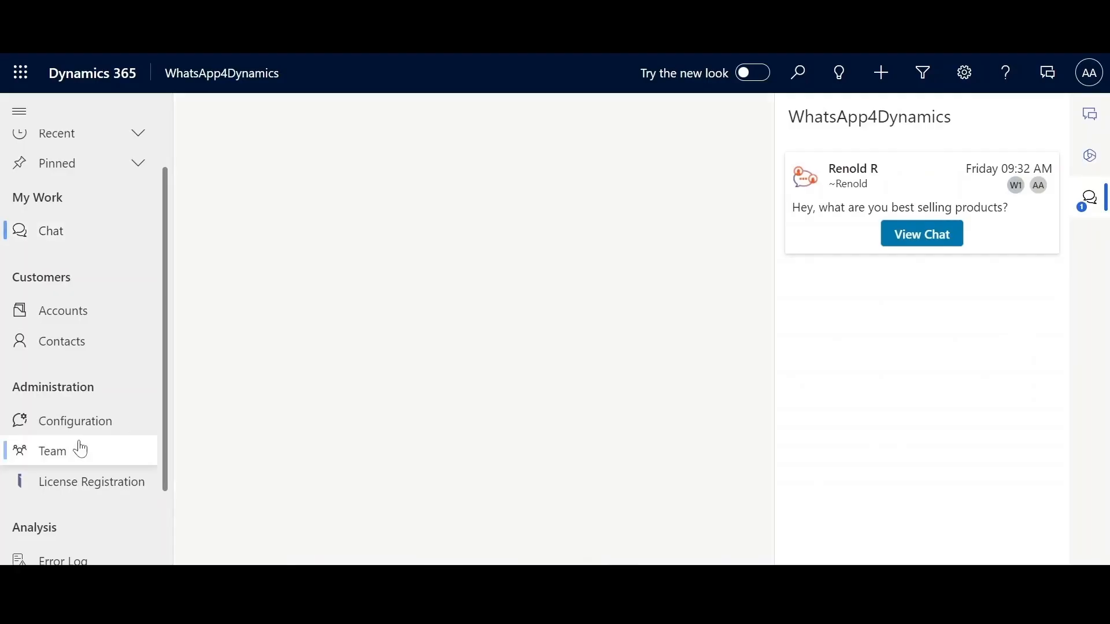
- View the WhatsApp4Dynamics team record listing members Anna Anderson and Bob Patterson
left_click(51, 451)
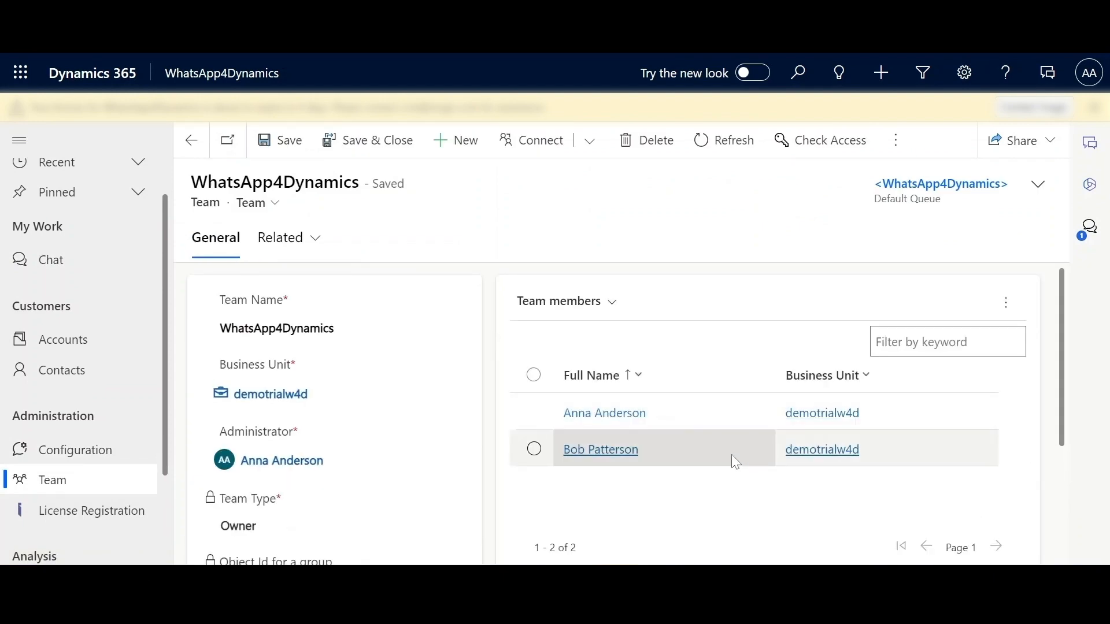
left_click(75, 450)
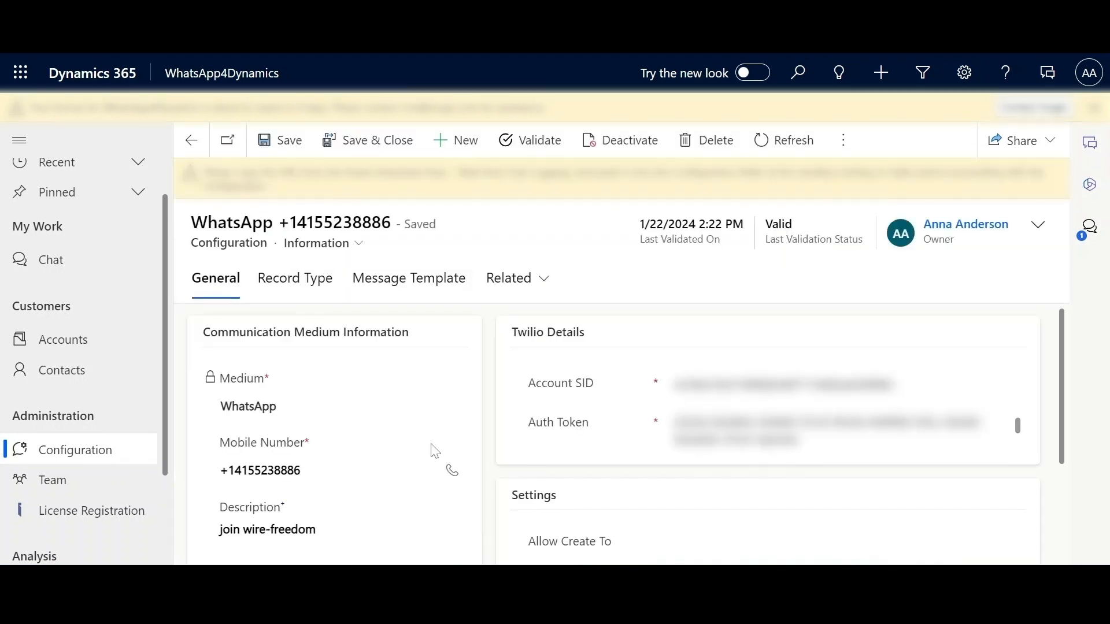
scroll("down", 3)
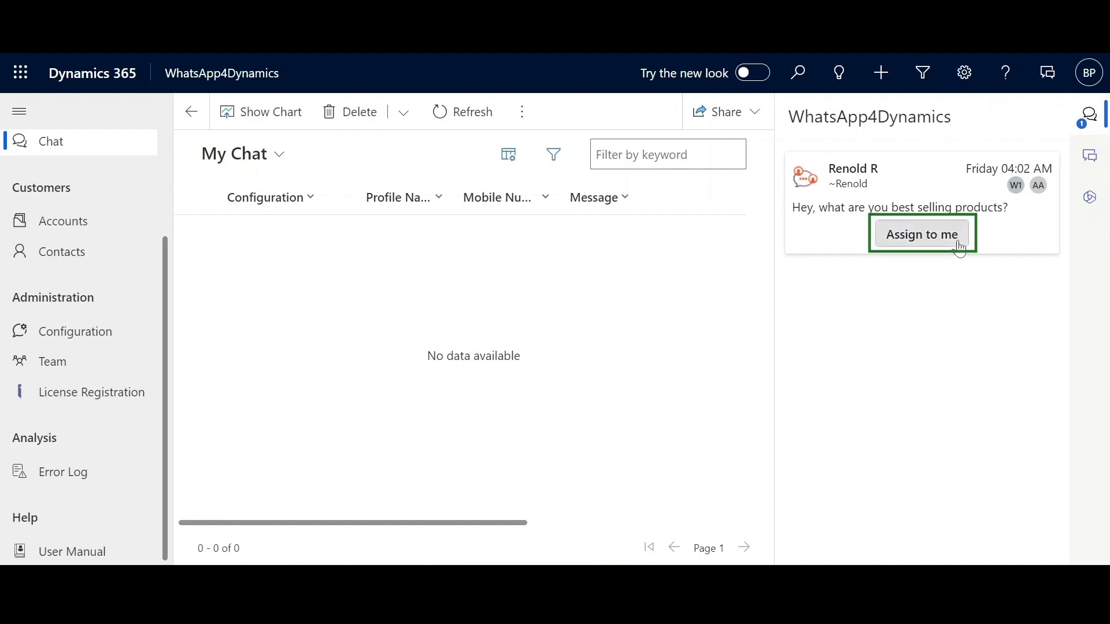
left_click(920, 234)
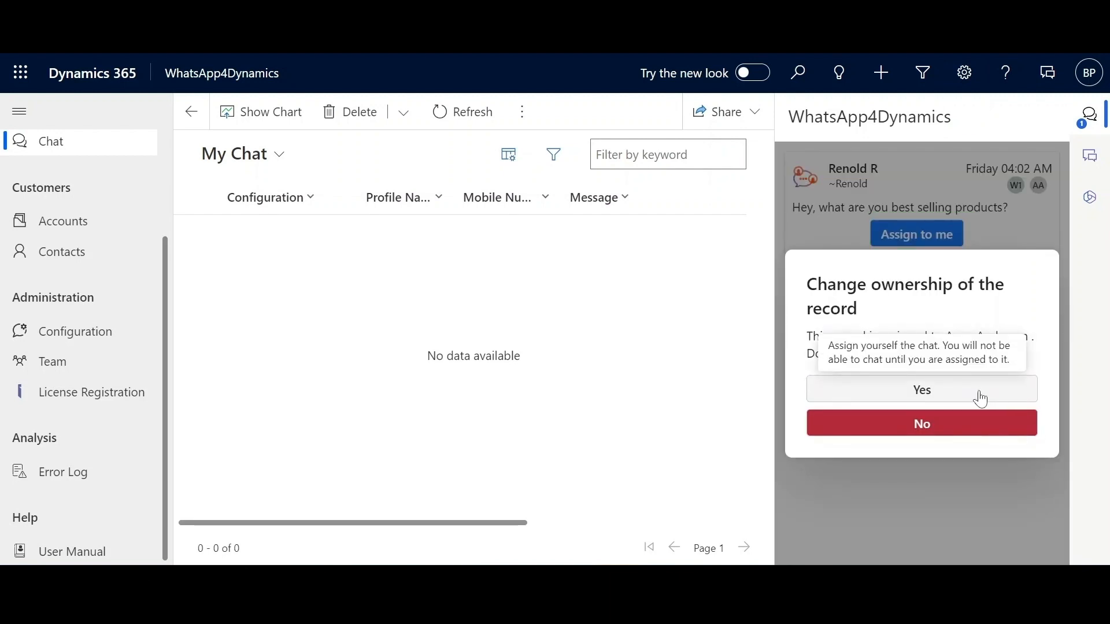
left_click(922, 390)
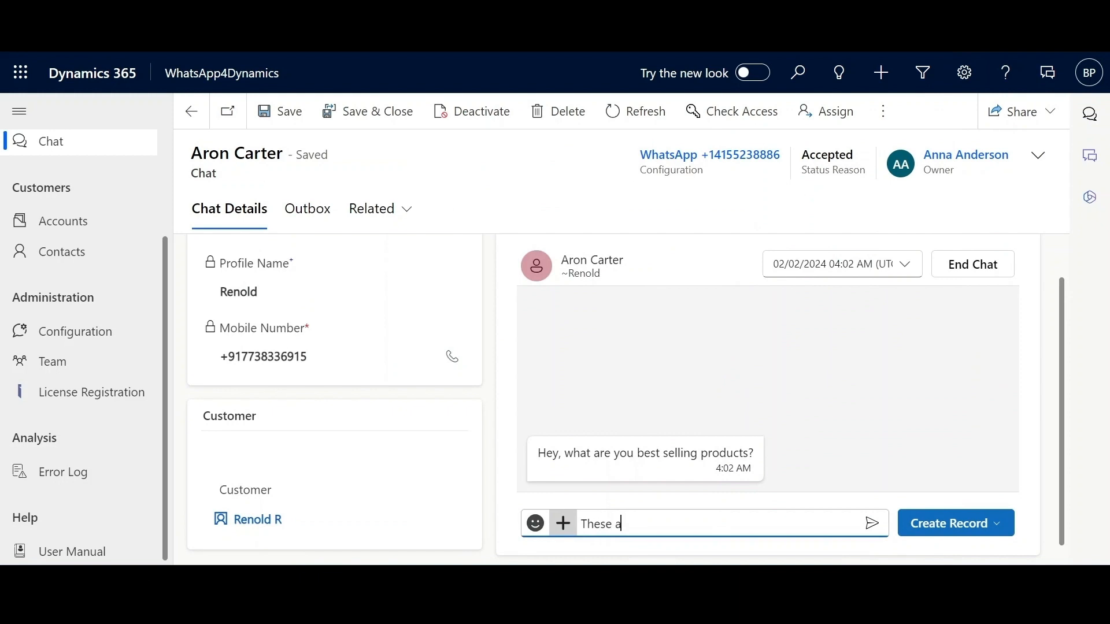